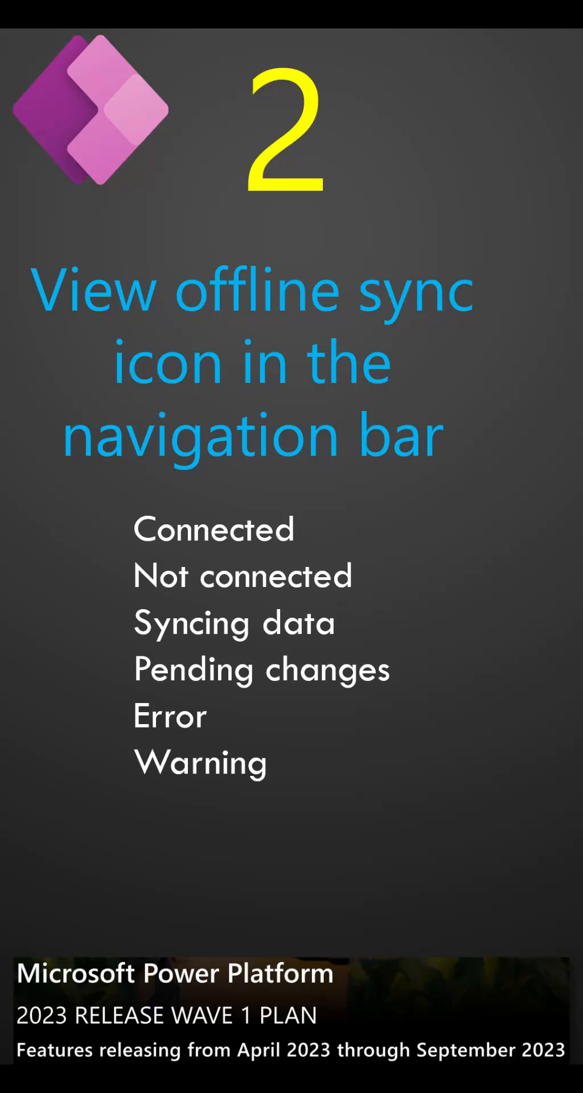
drag(91, 509, 404, 823)
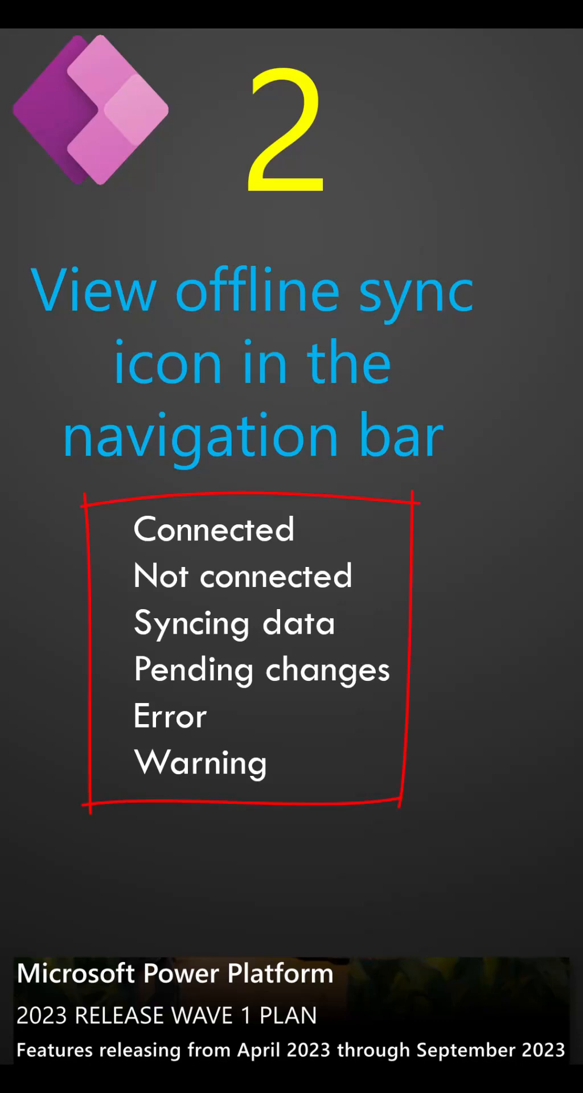